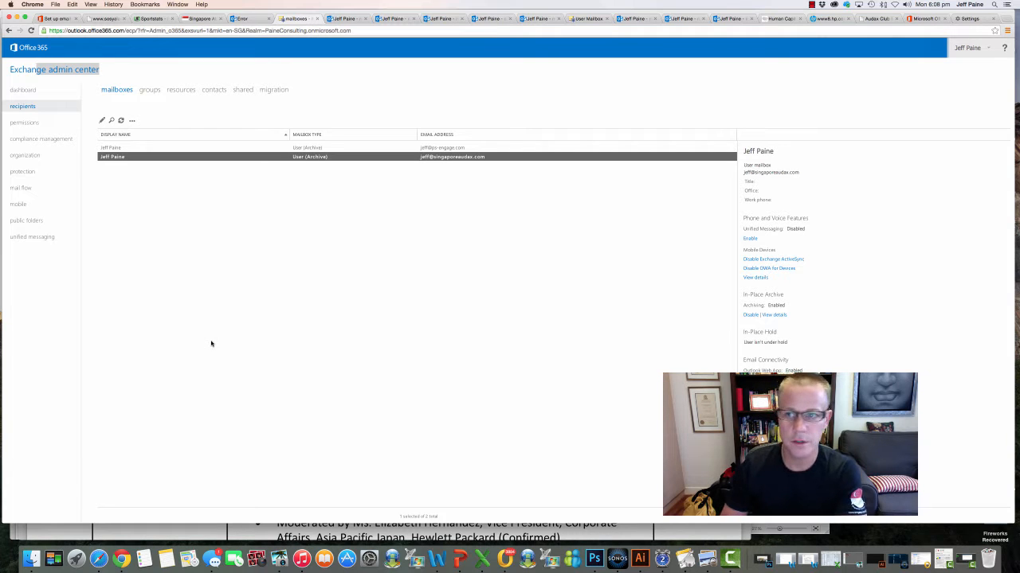
mouse_move(719, 216)
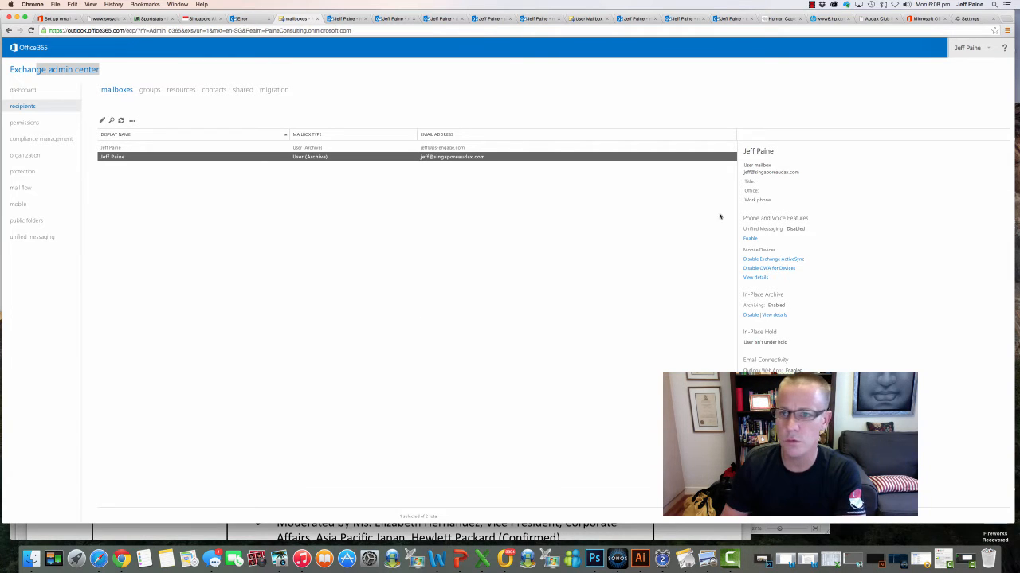
Step: Switch from the Exchange admin center to the Microsoft Office tab
click(924, 19)
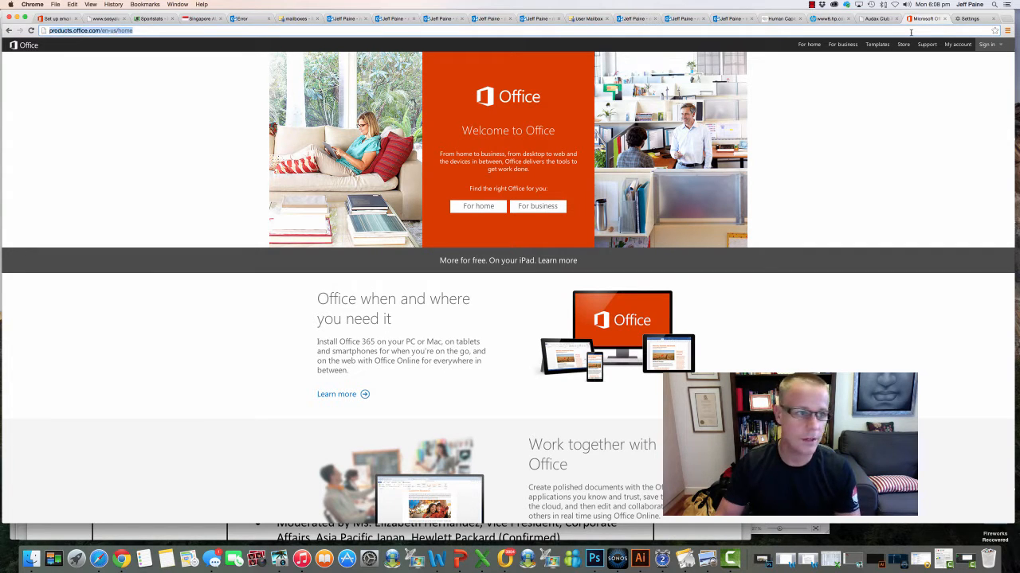
Step: Go to strava.com and log in to reach the activity feed dashboard
text(www.strava.com)
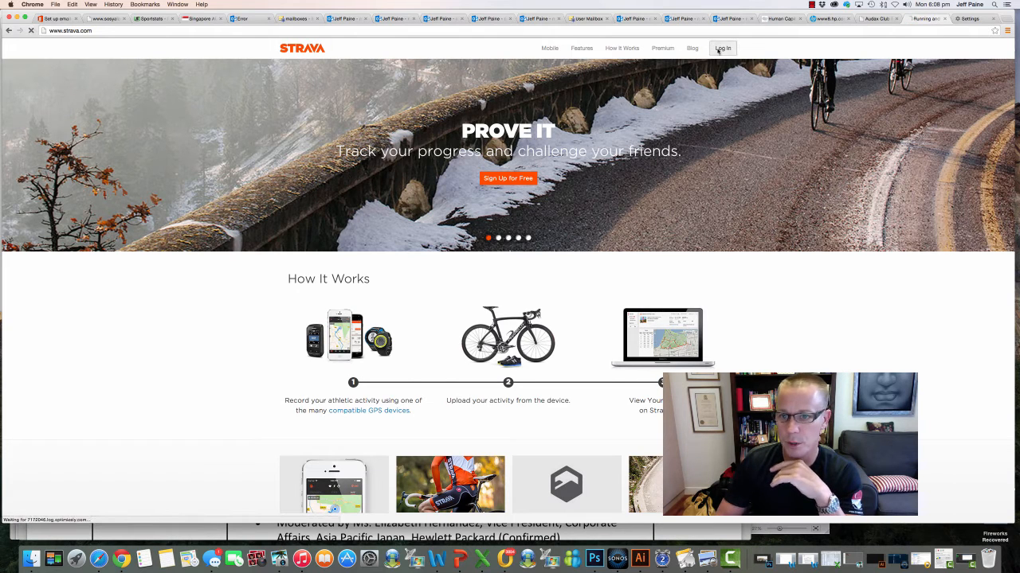
click(722, 48)
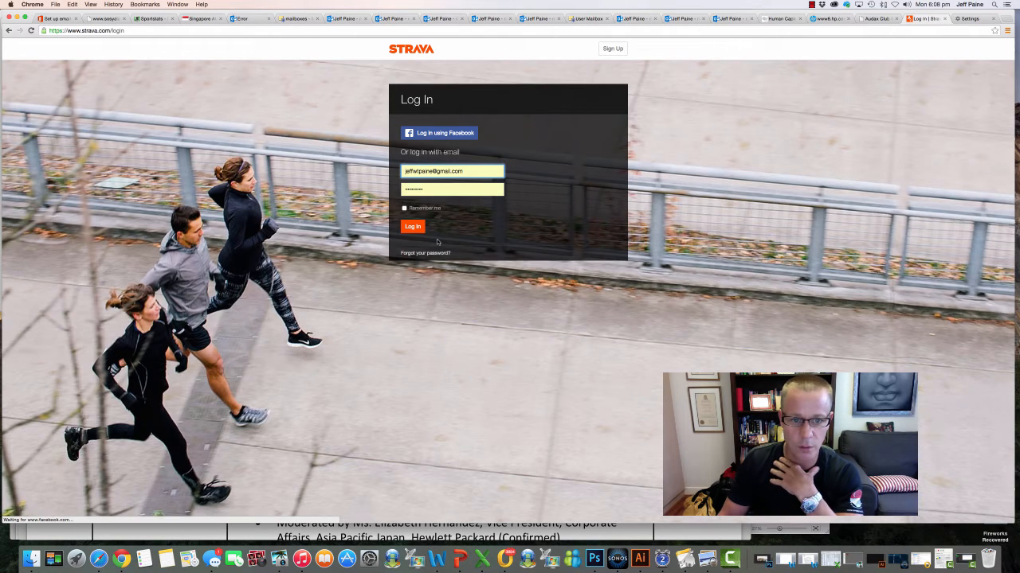
click(413, 228)
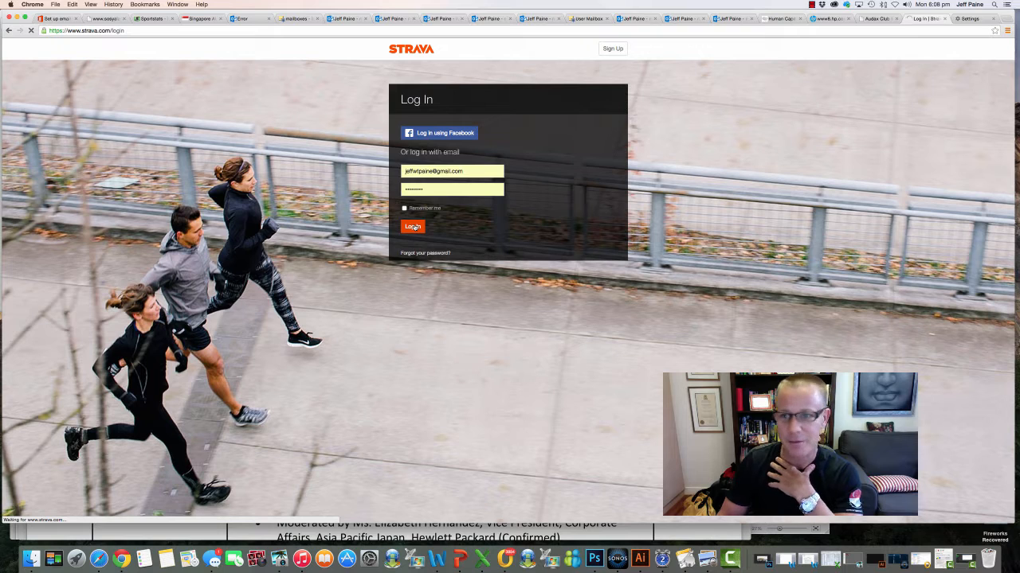
click(413, 227)
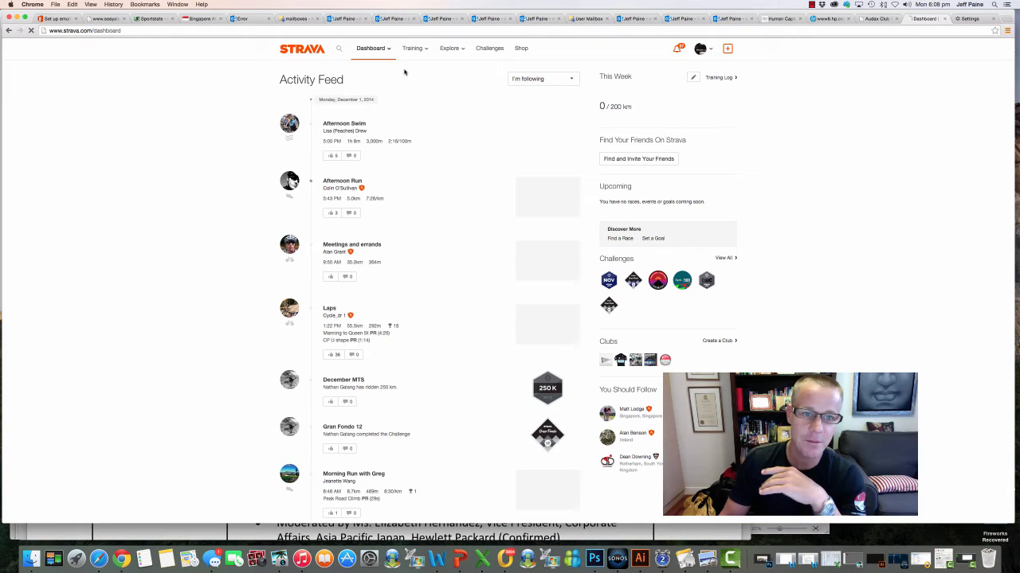
Step: Open the AUDAX 600KM route from My Routes
click(371, 48)
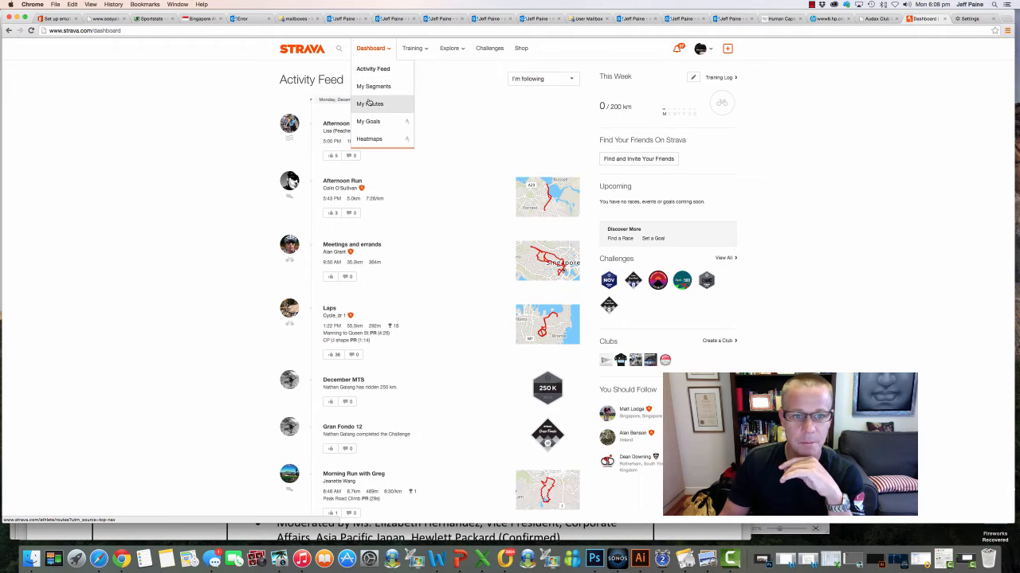
click(370, 103)
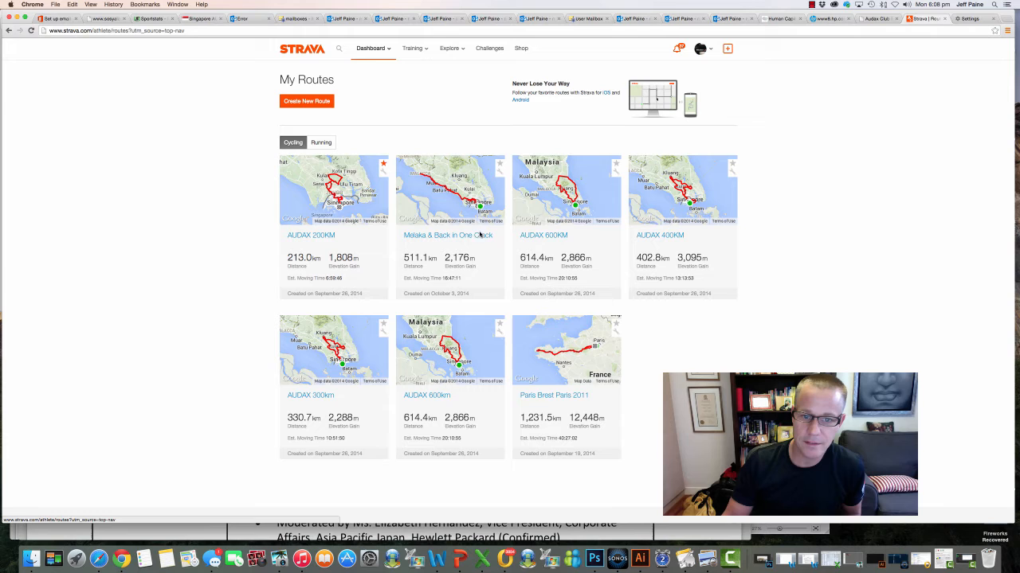
click(543, 235)
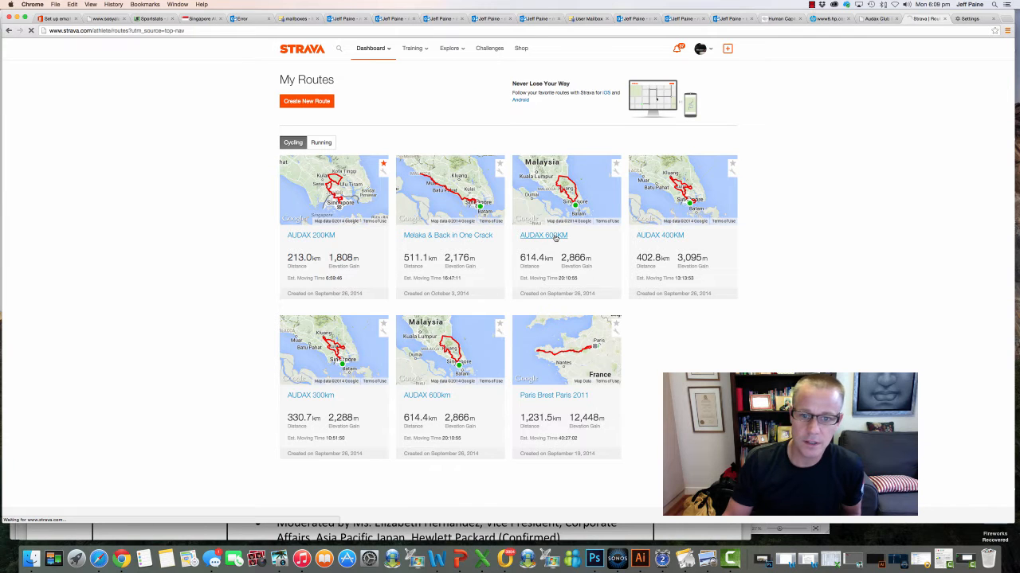
click(544, 235)
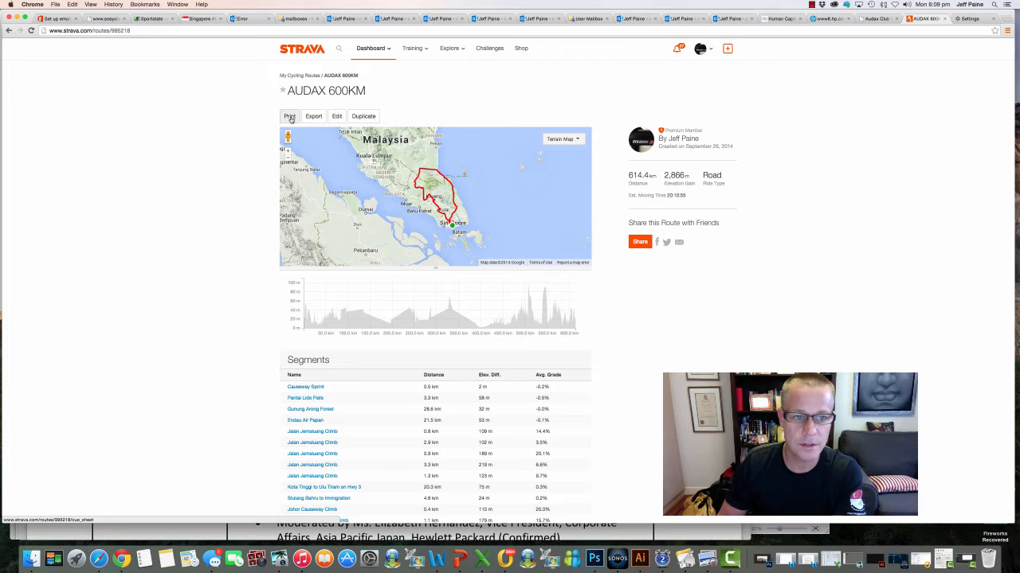
click(289, 116)
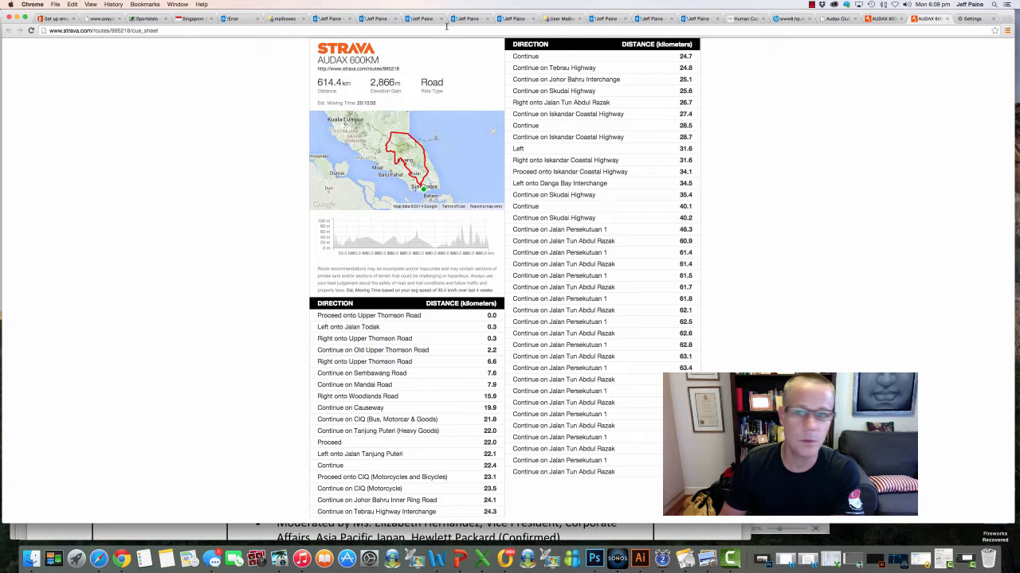
click(924, 19)
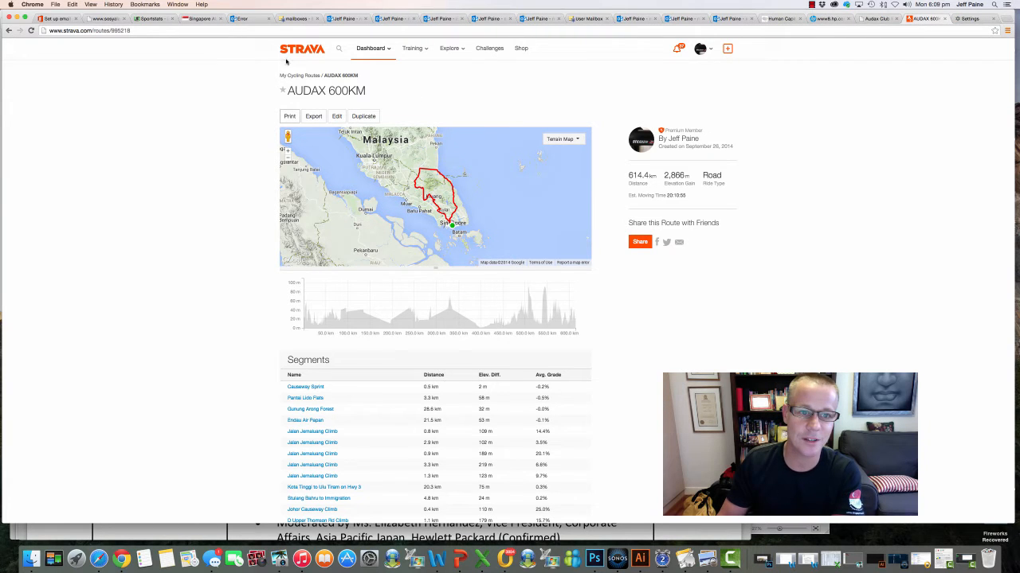
Step: From the activity feed, open the 11/29/2014 Choeng Thale, Phuket ride
click(371, 48)
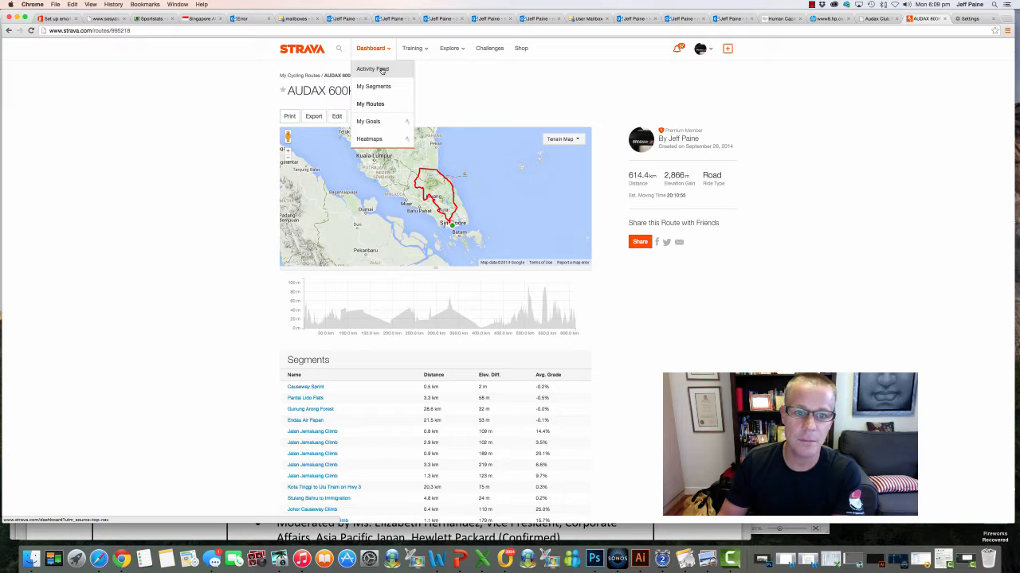
click(372, 69)
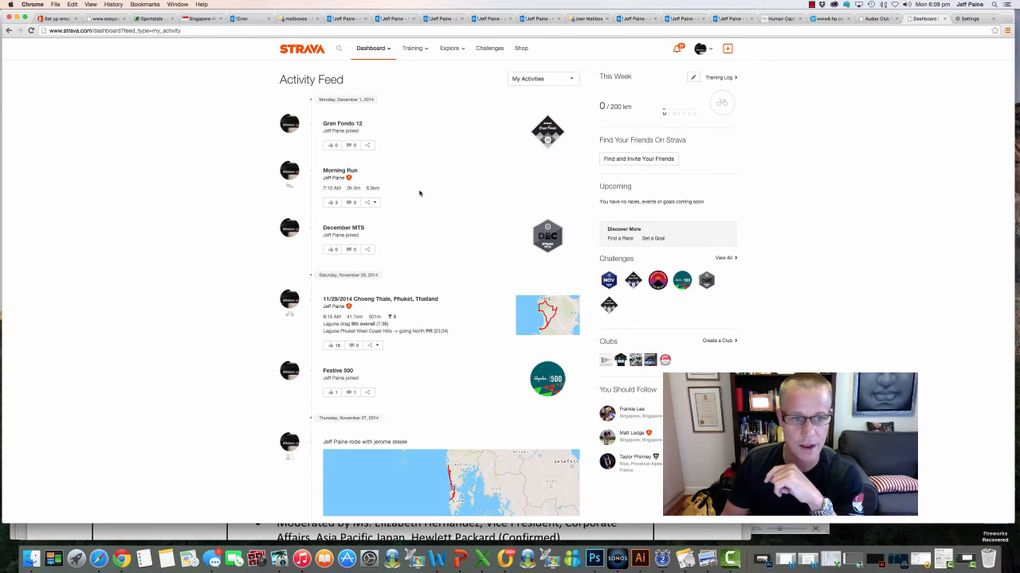
mouse_move(432, 327)
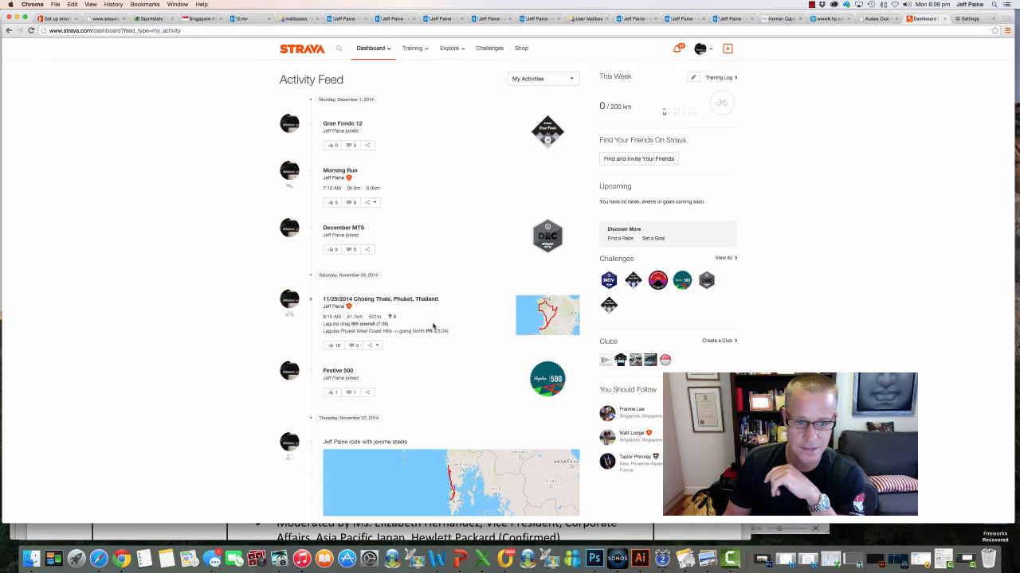
click(379, 298)
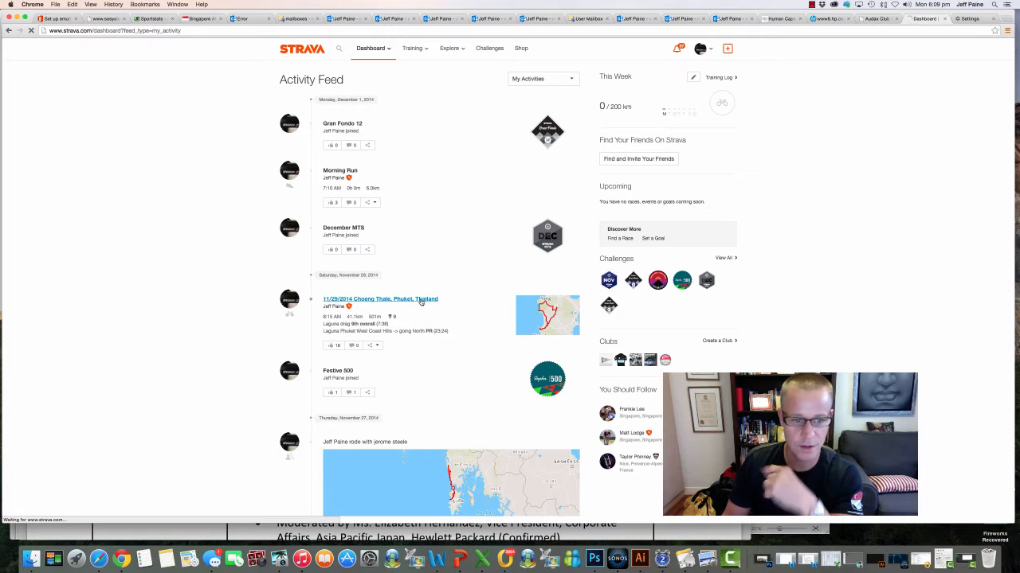
click(380, 299)
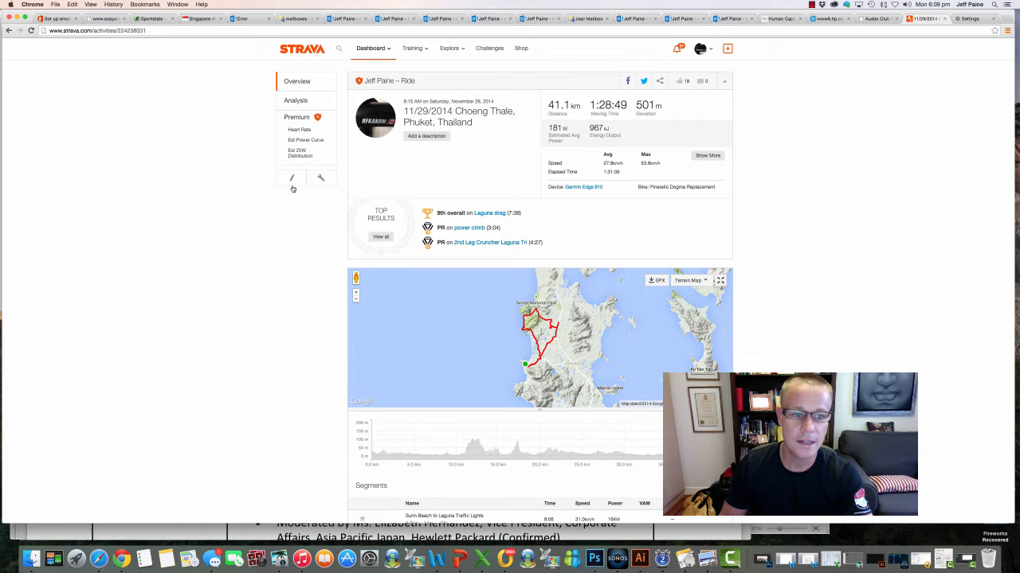
Step: View and close Edit Activity, then open the ride's wrench actions menu
click(292, 177)
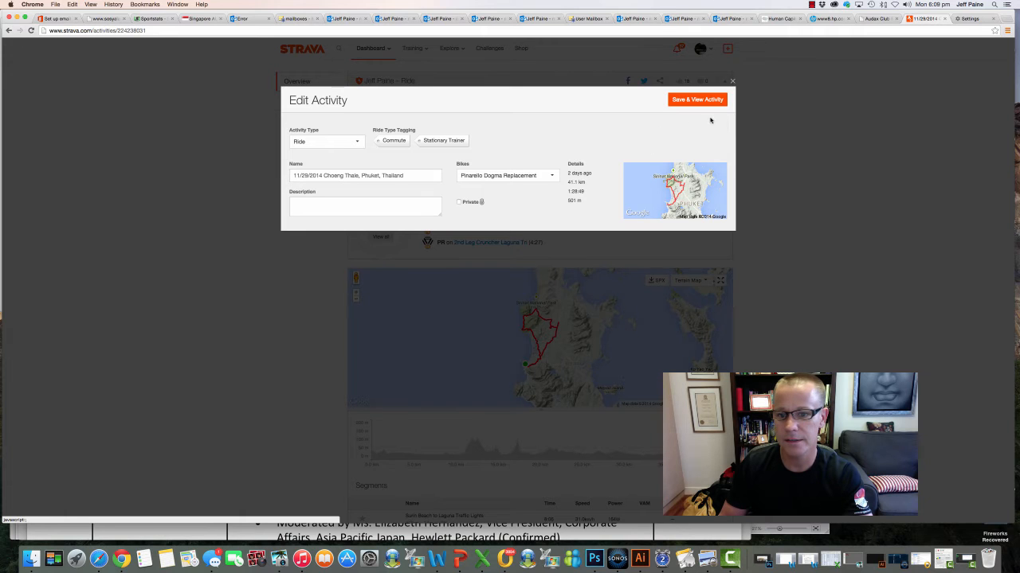
click(696, 99)
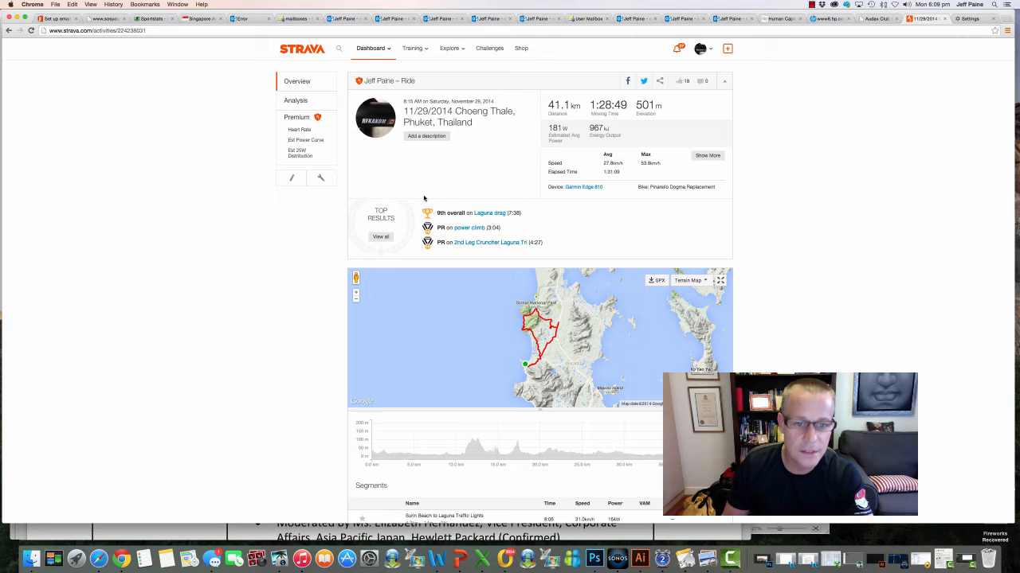
mouse_move(439, 184)
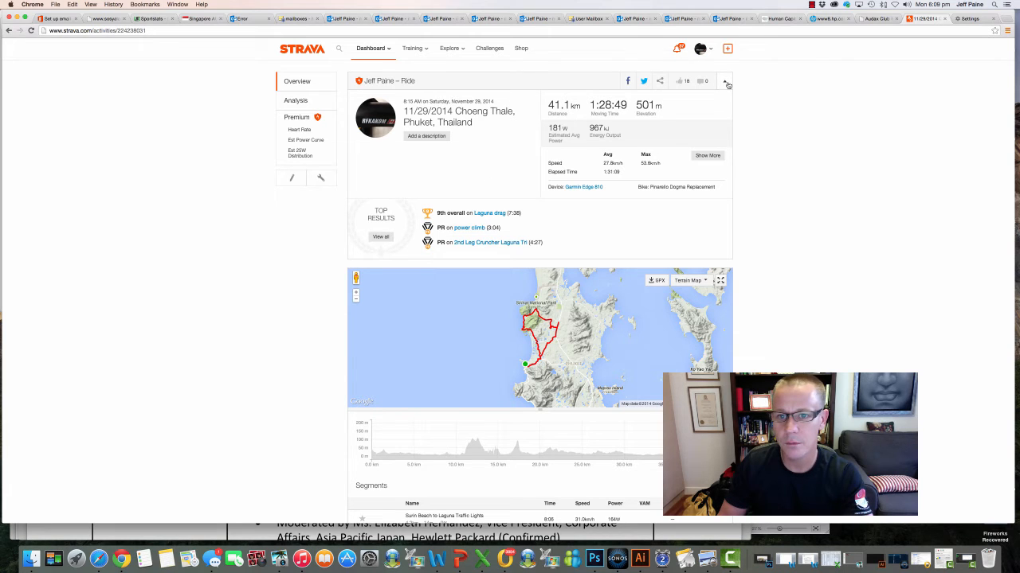
click(321, 178)
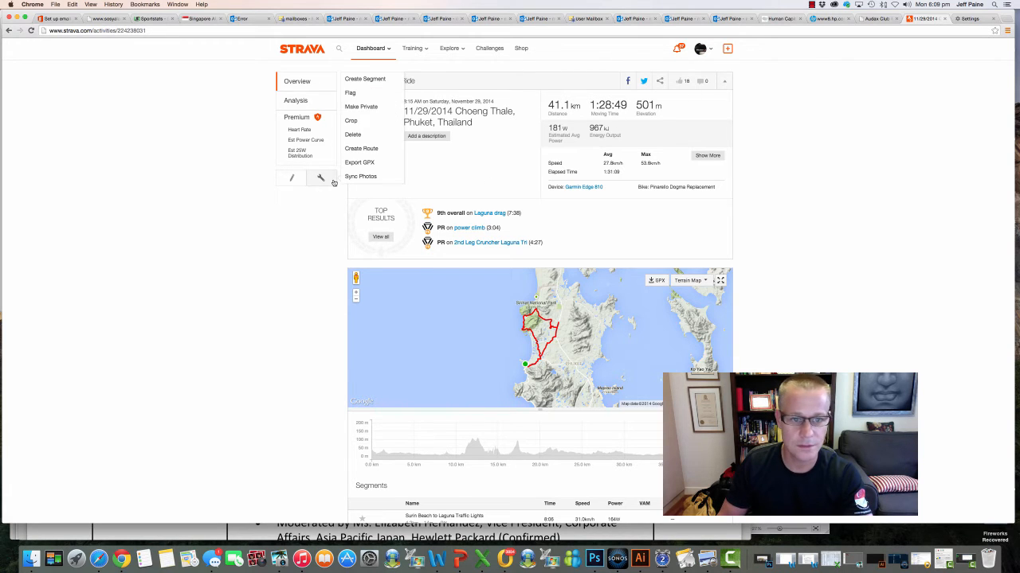
Step: Create a route from the ride and dismiss the route-from-activity notice
click(361, 148)
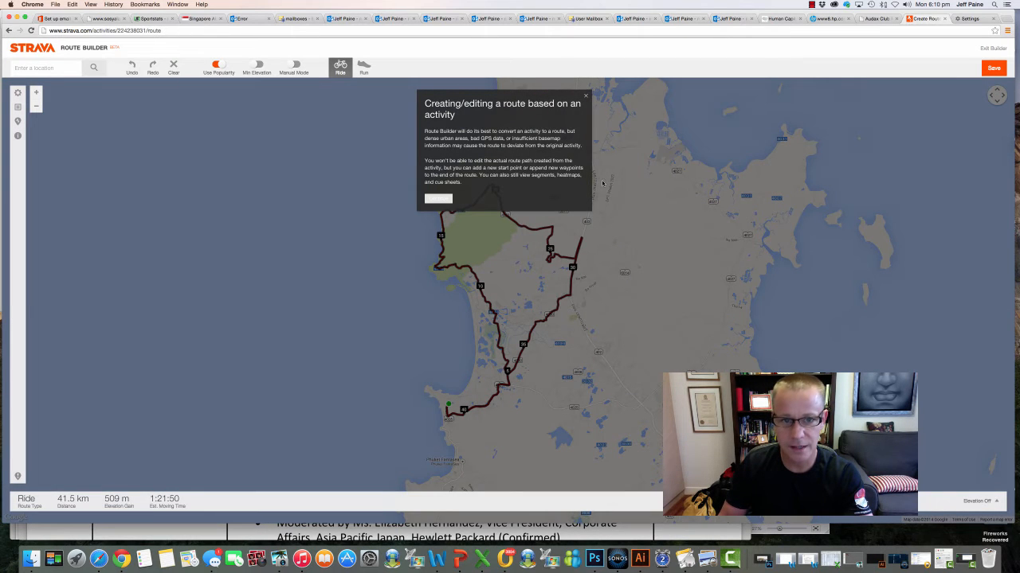
mouse_move(482, 138)
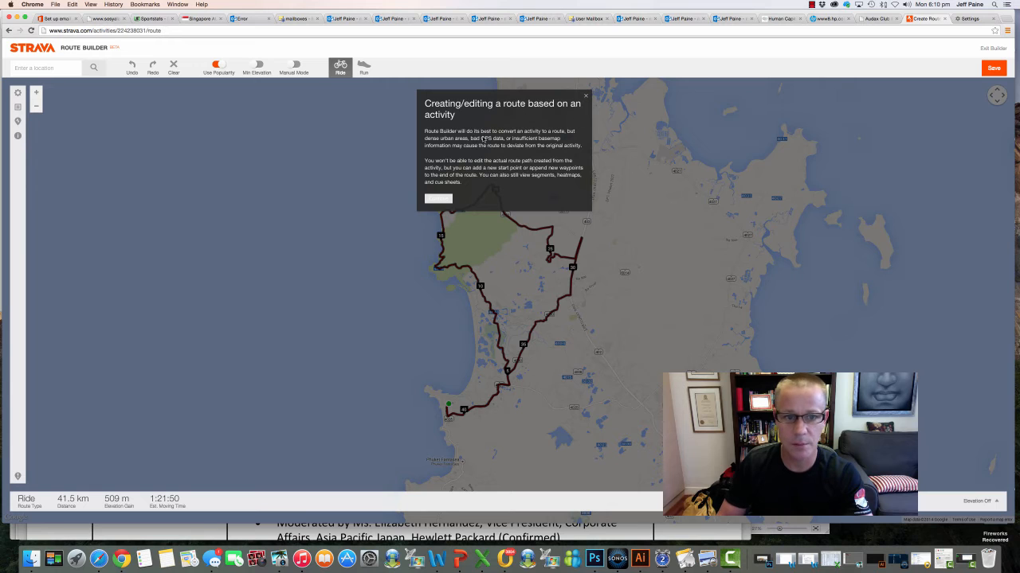
click(437, 198)
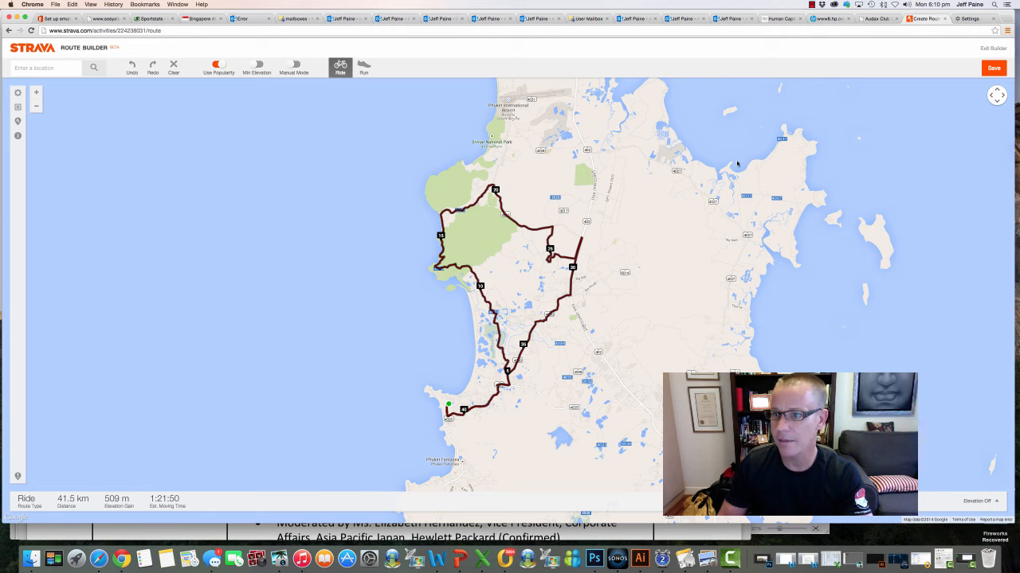
Step: Save the route as 'Hell Hills Short Version' and view its route page
click(993, 68)
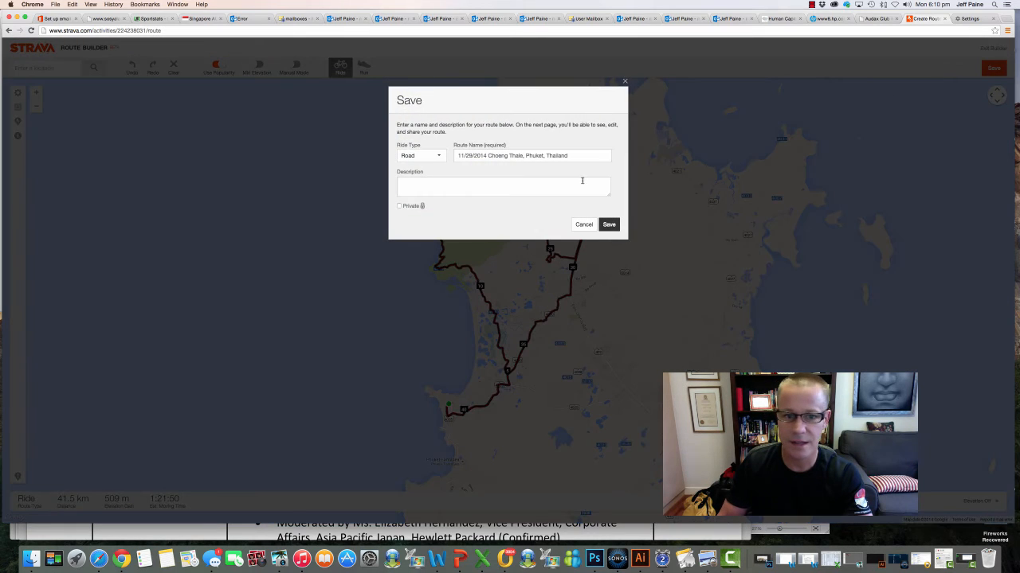
triple_click(532, 155)
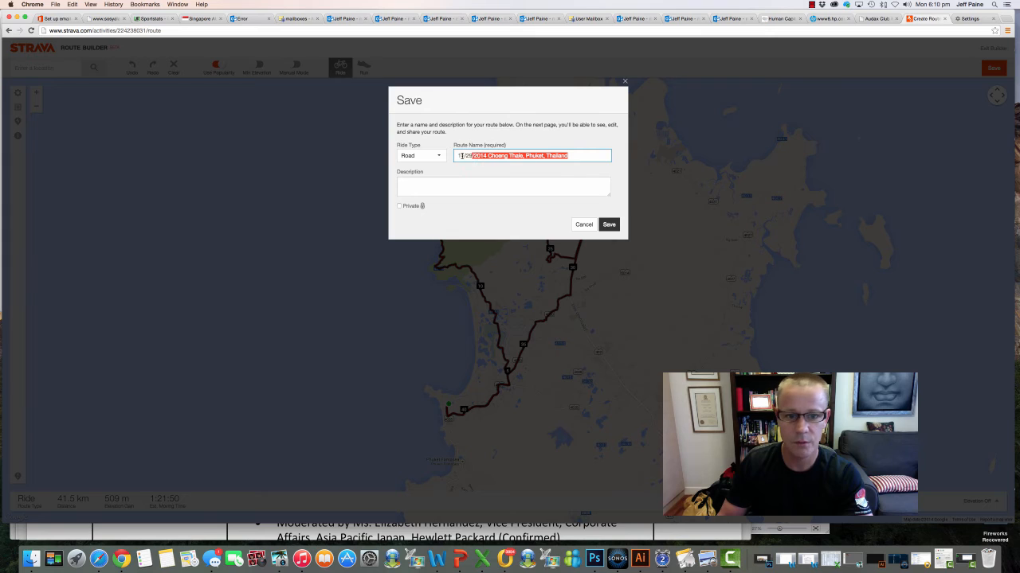
text(Hell Hills Short Version)
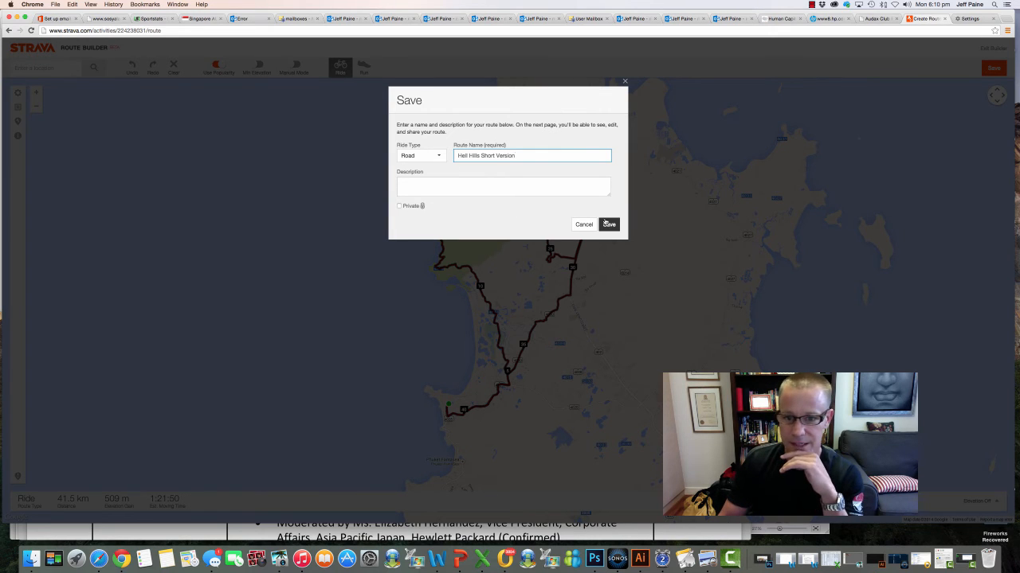
click(608, 224)
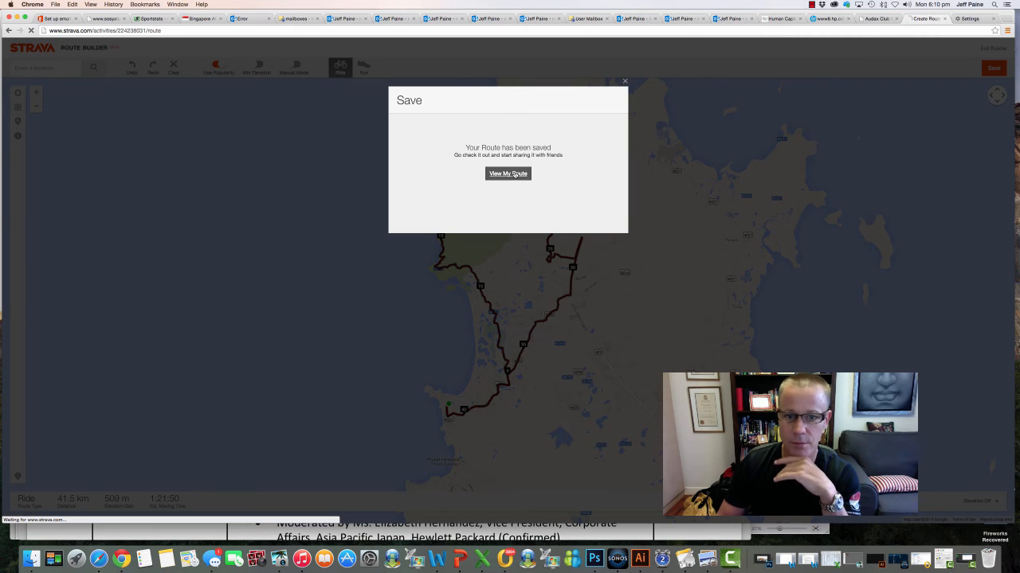
click(508, 174)
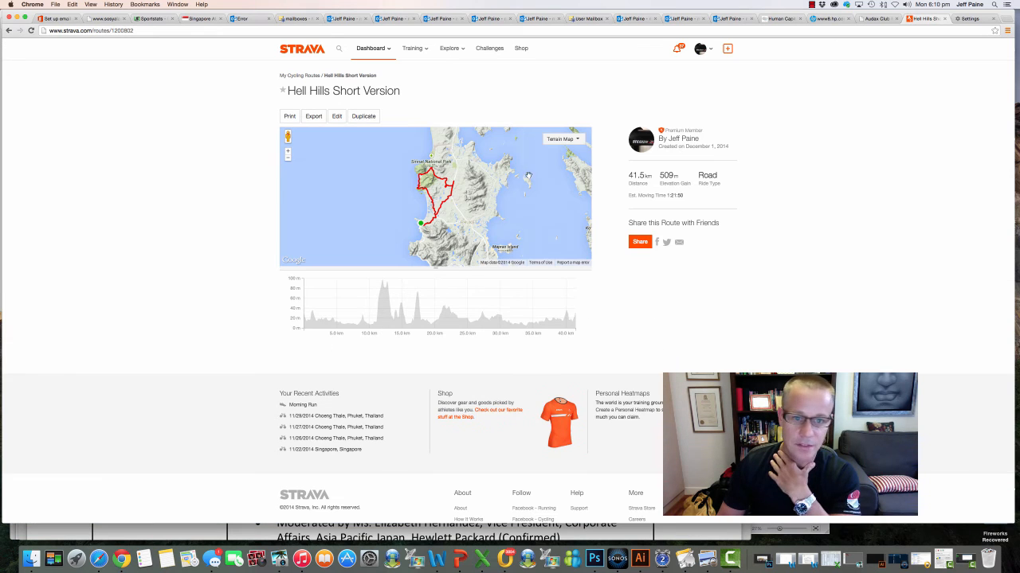
Step: Show the route's printable cue sheet, then bring Camtasia to the front
click(289, 117)
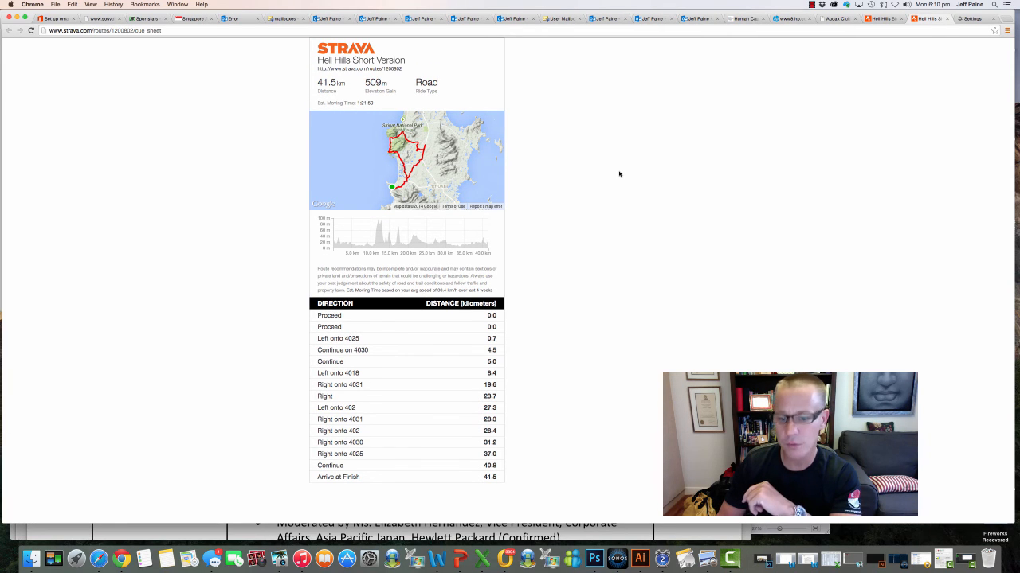
mouse_move(640, 271)
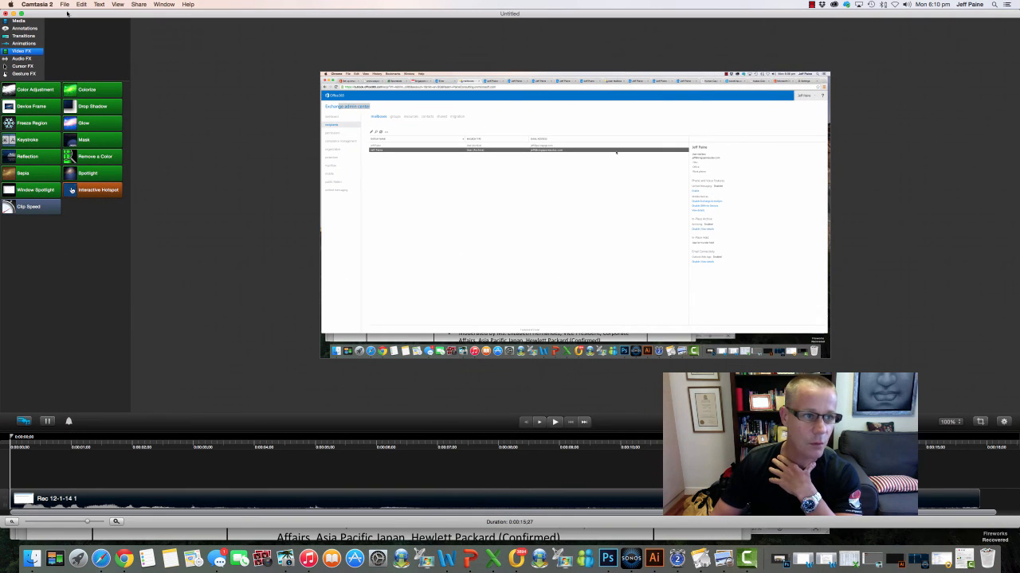
click(66, 4)
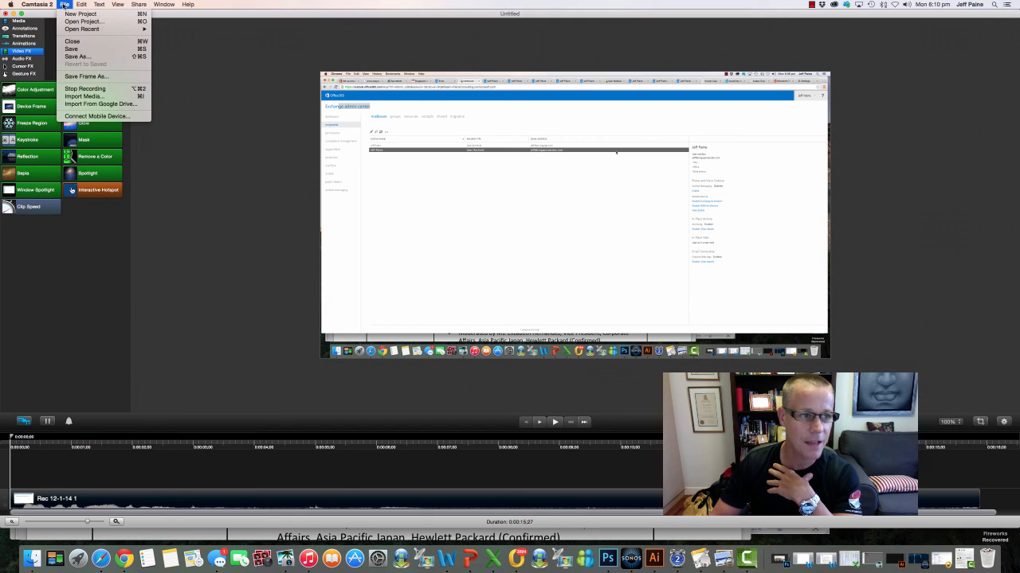